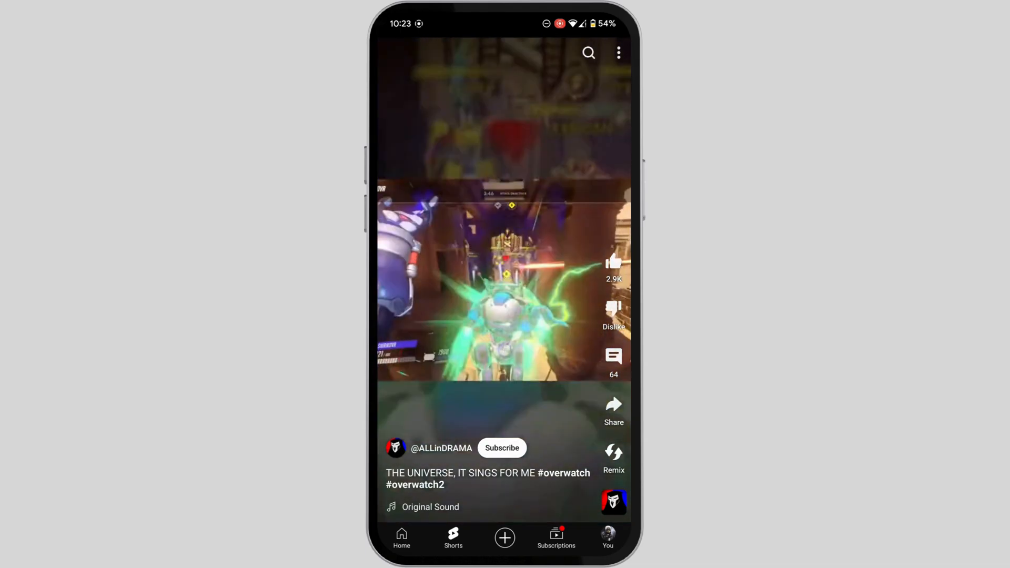
- View the signed-in account on the You tab, then leave YouTube for the app drawer
left_click(605, 537)
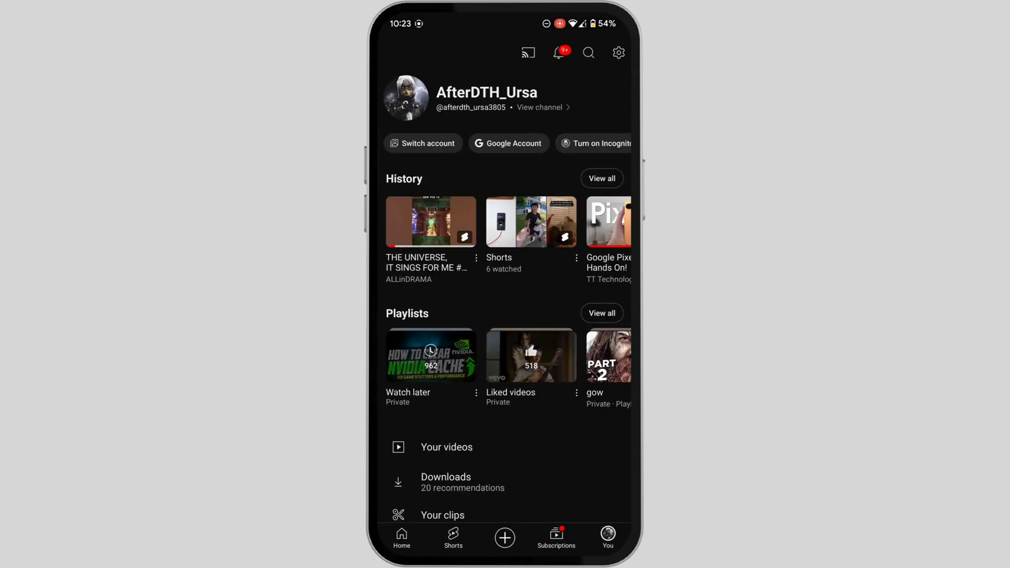
left_click(617, 53)
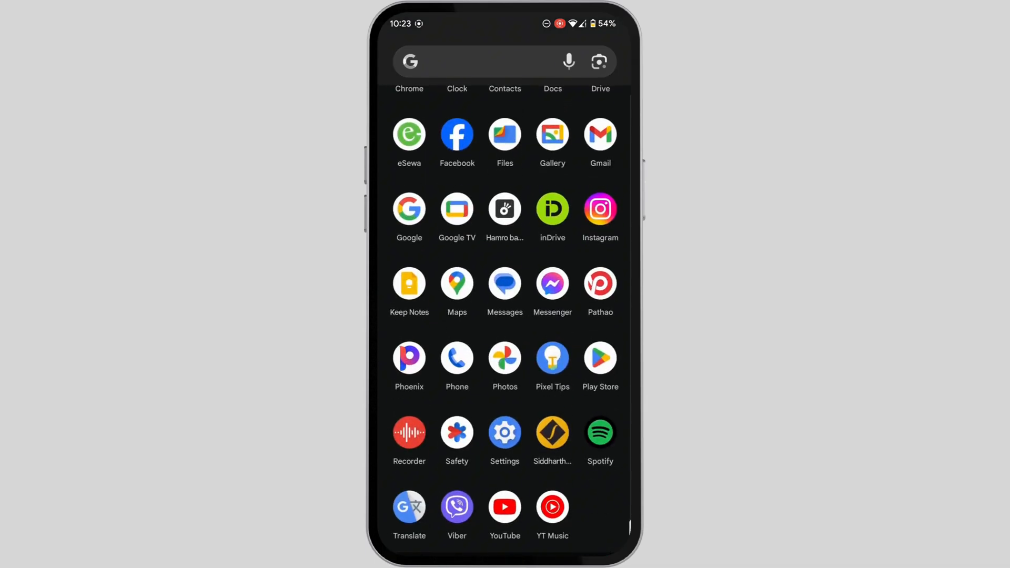
- From Settings > Apps, scroll the app list and select YouTube to reach its storage details
left_click(504, 431)
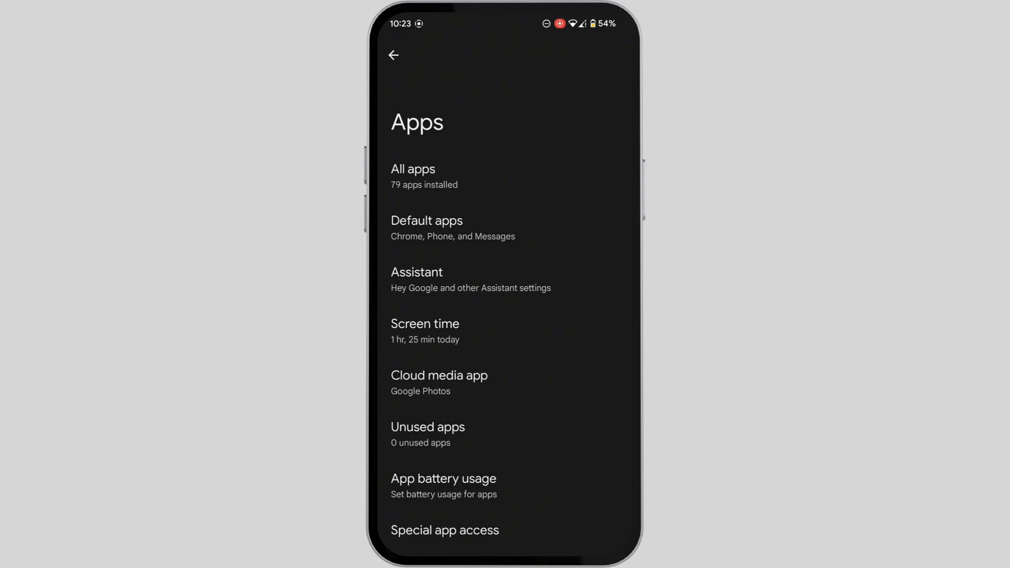
left_click(412, 176)
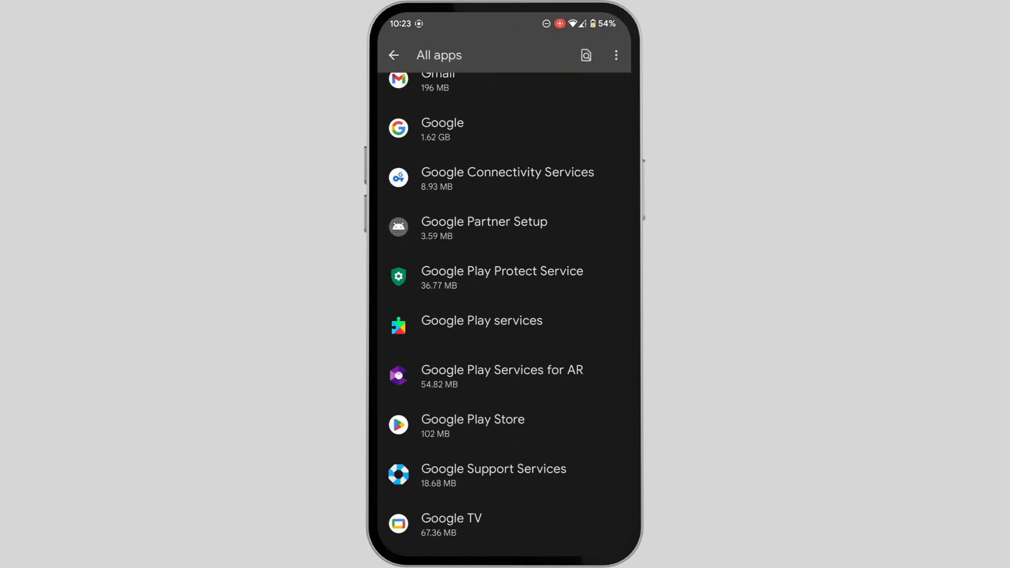
scroll("down", 3)
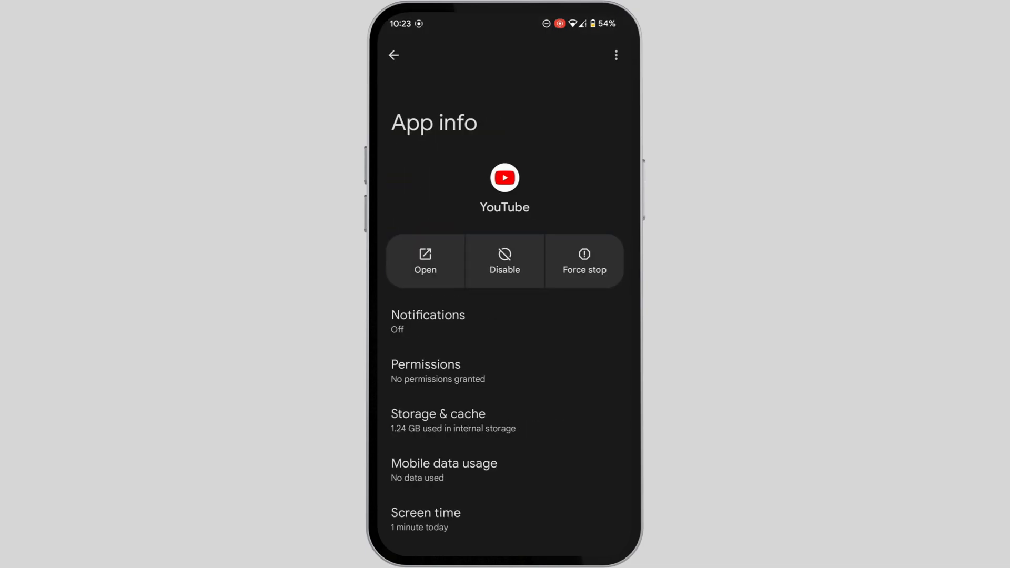
scroll("up", 3)
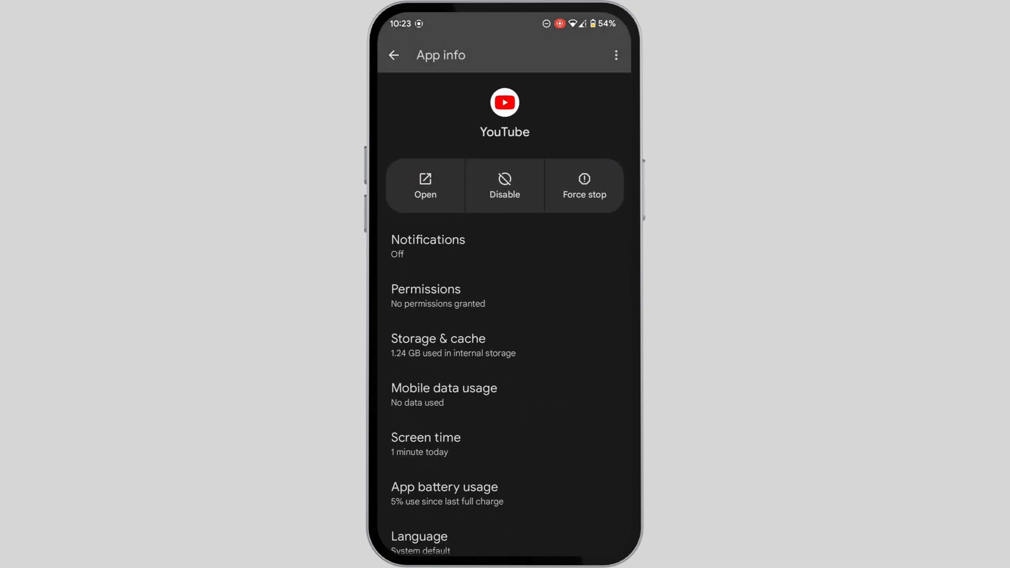
left_click(437, 345)
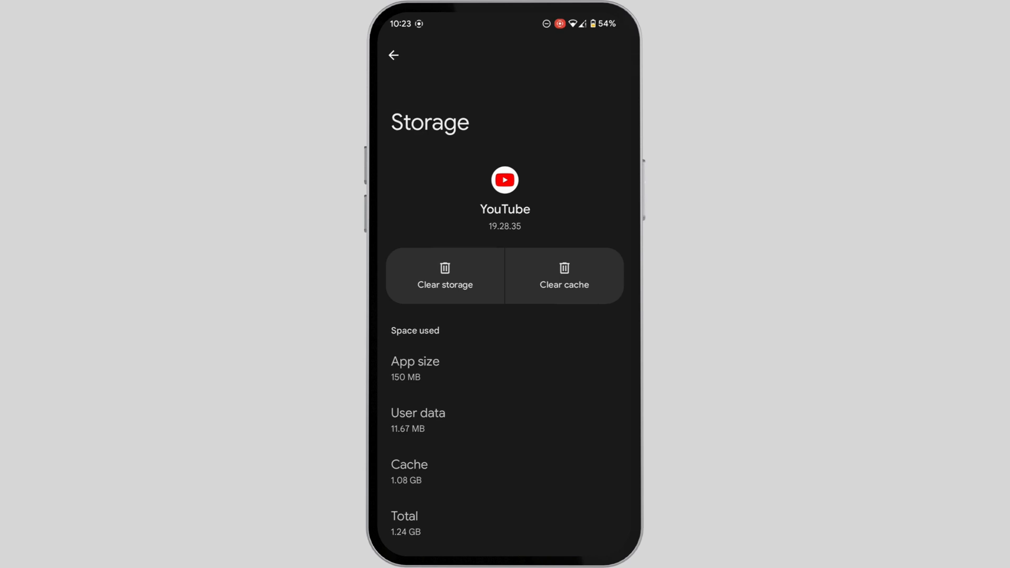
- Clear YouTube's storage and confirm Delete in the app-data dialog
left_click(444, 275)
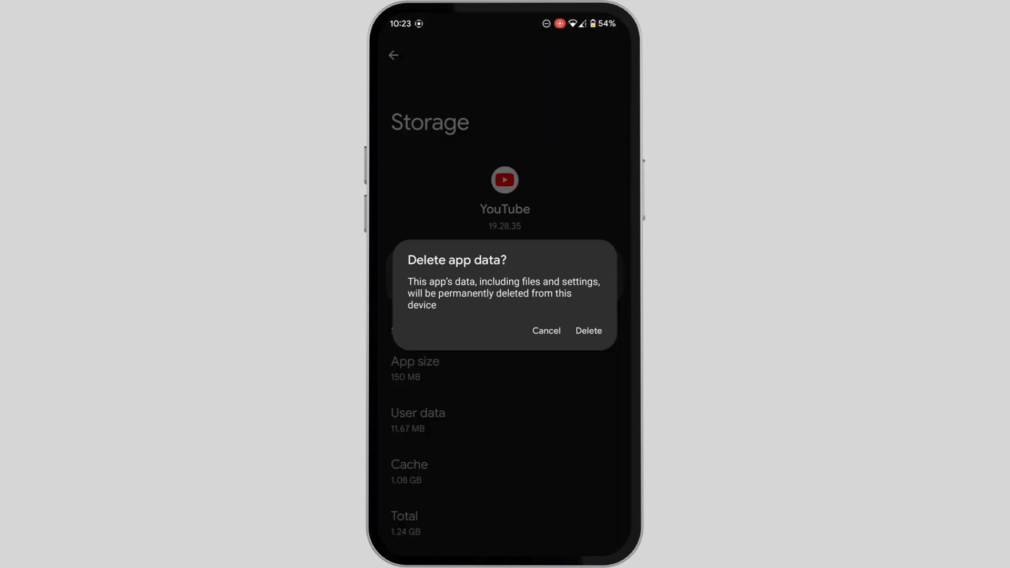
left_click(546, 331)
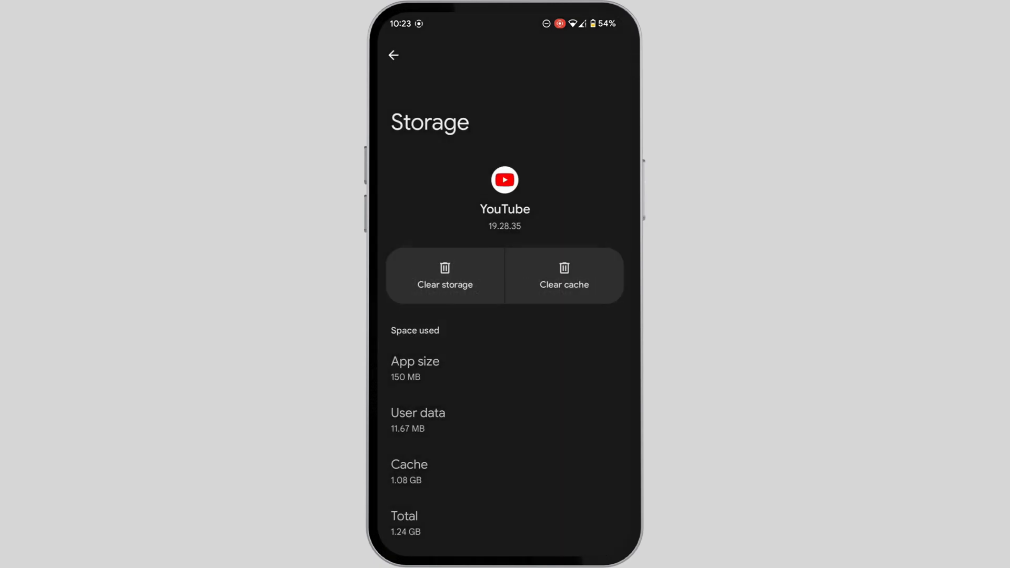